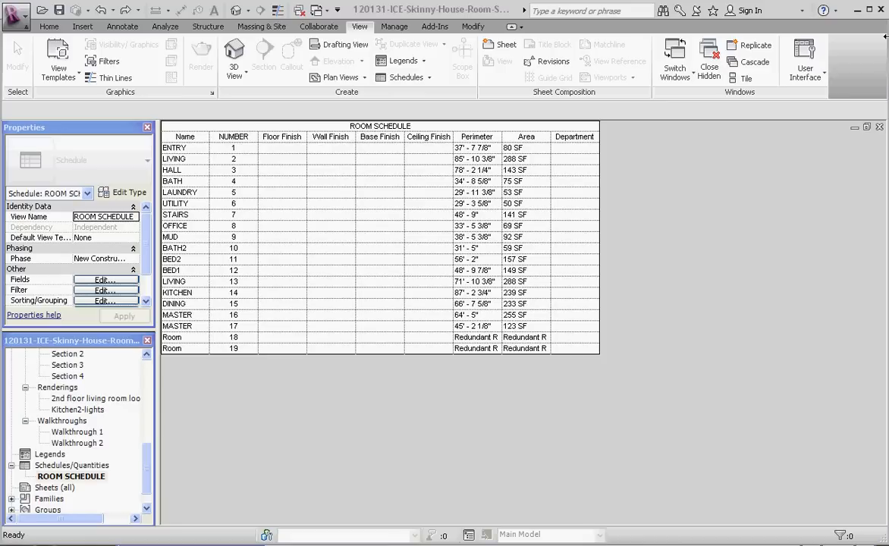
{"action": "mouse_move", "coordinate": [273, 416]}
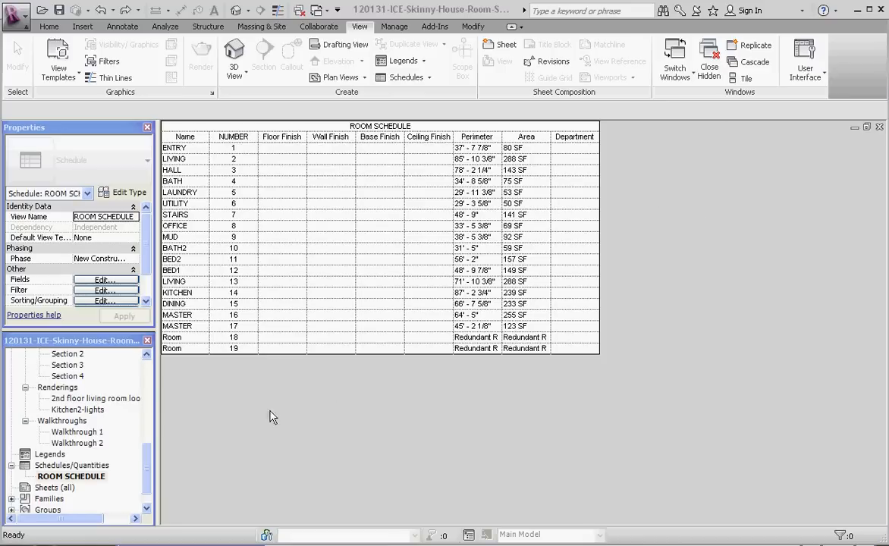
{"action": "mouse_move", "coordinate": [250, 346]}
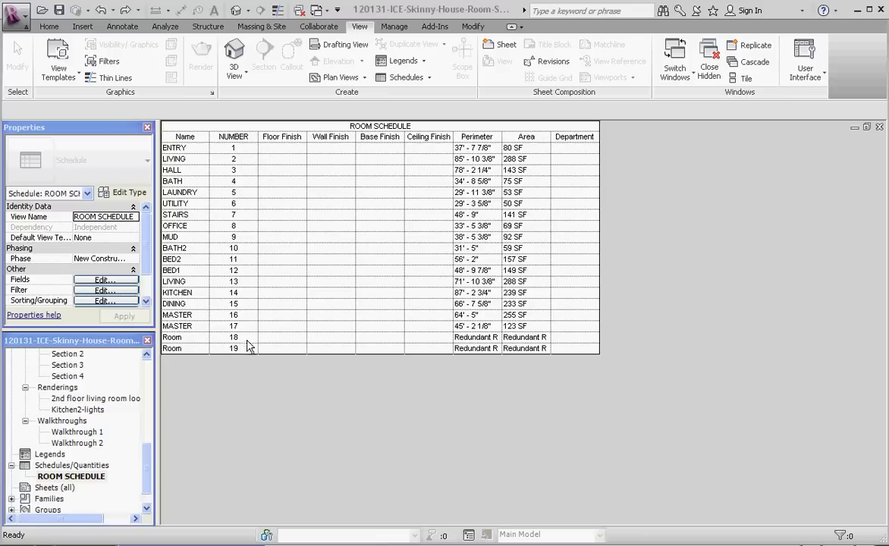
{"action": "mouse_move", "coordinate": [444, 361]}
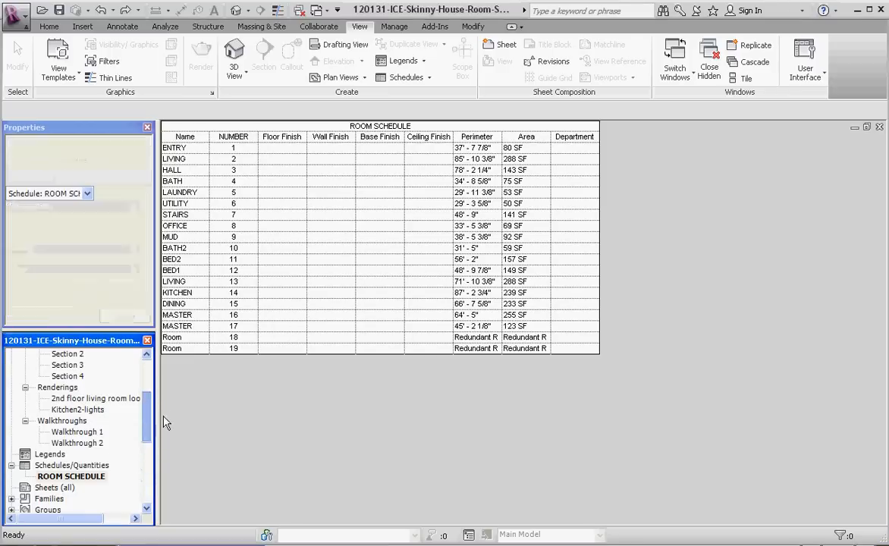
Switch to the FIRST FLOOR plan and remove a room tag from it.
{"action": "double_click", "coordinate": [78, 387]}
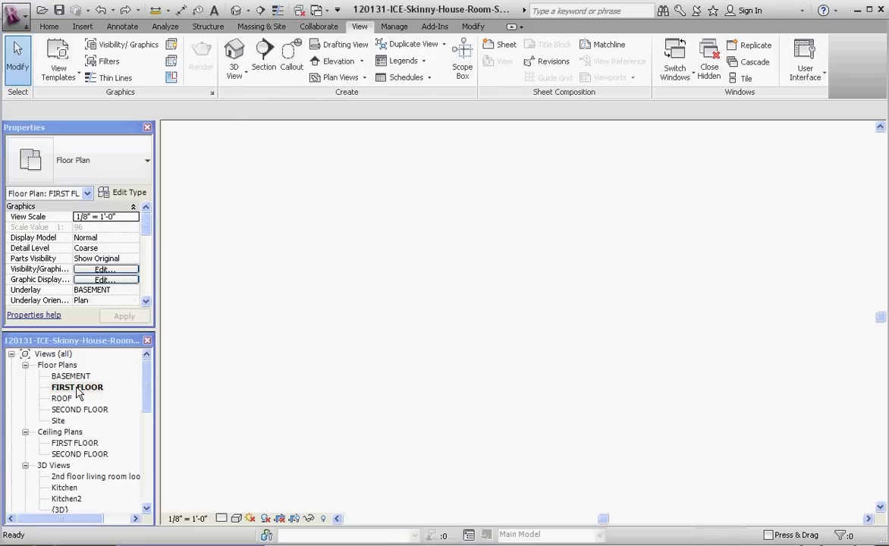
{"action": "double_click", "coordinate": [76, 387]}
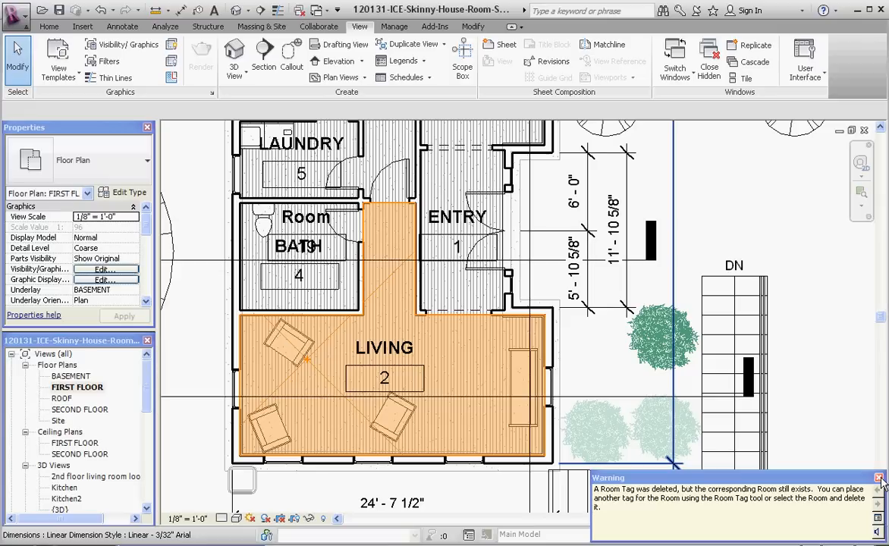
{"action": "mouse_move", "coordinate": [318, 382]}
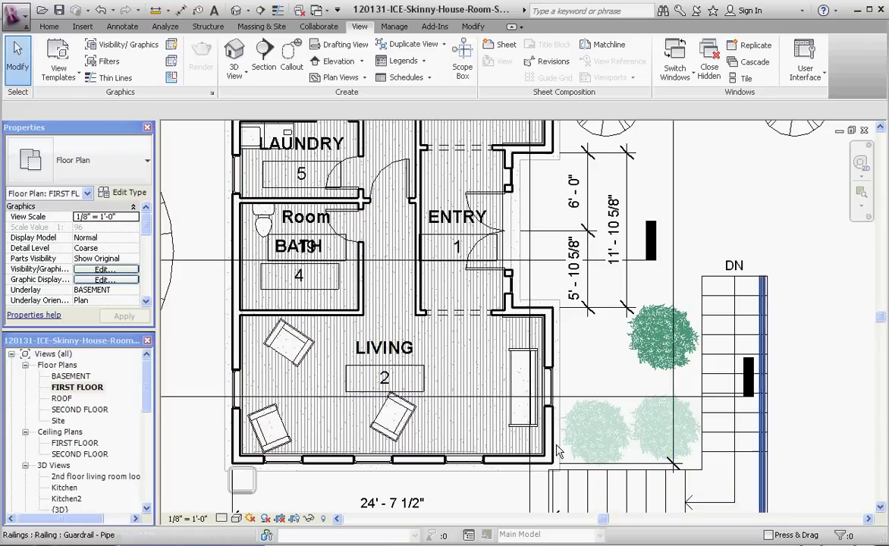
{"action": "scroll", "scroll_direction": "down", "scroll_amount": 3}
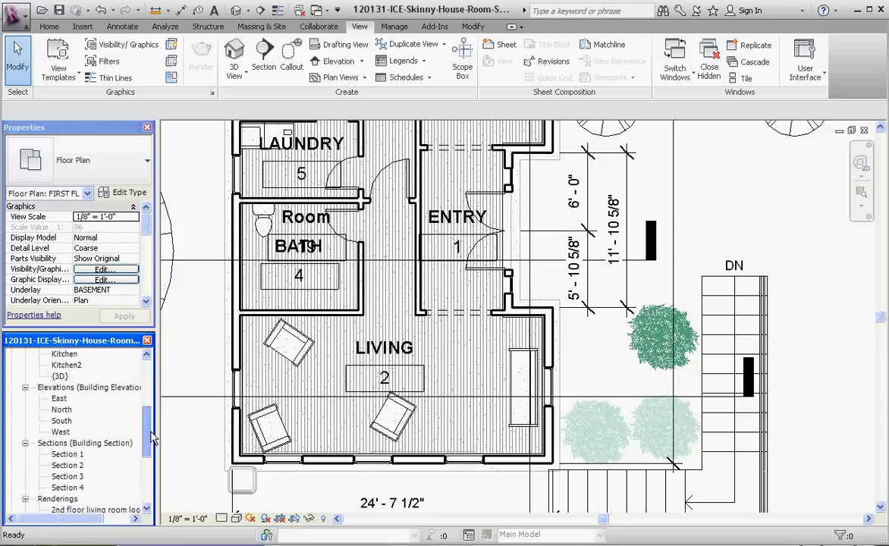
{"action": "scroll", "scroll_direction": "down", "scroll_amount": 3}
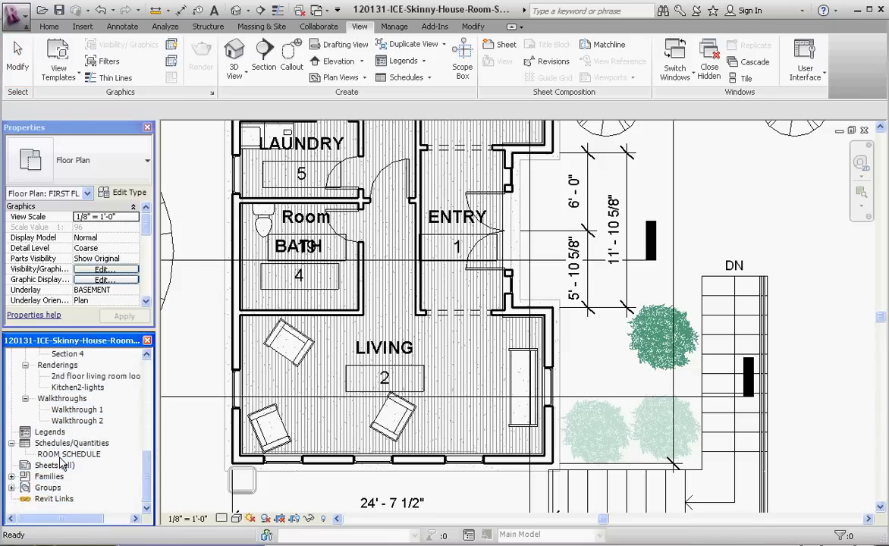
Return to the ROOM SCHEDULE view listing rooms 1–19.
{"action": "left_click", "coordinate": [68, 453]}
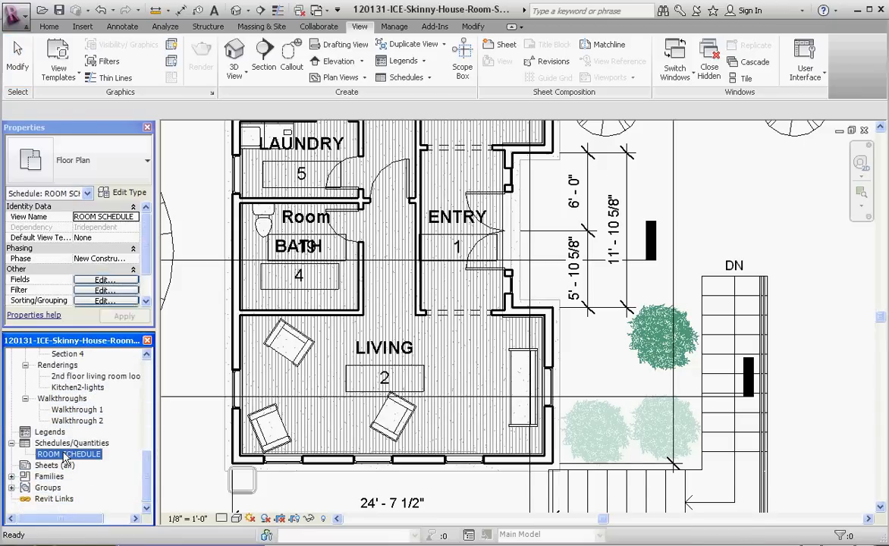
{"action": "double_click", "coordinate": [69, 454]}
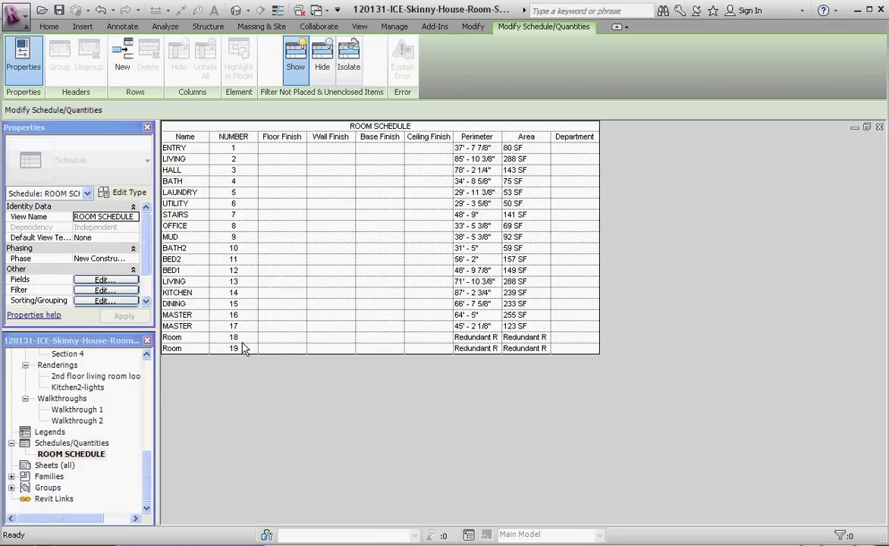
{"action": "mouse_move", "coordinate": [141, 461]}
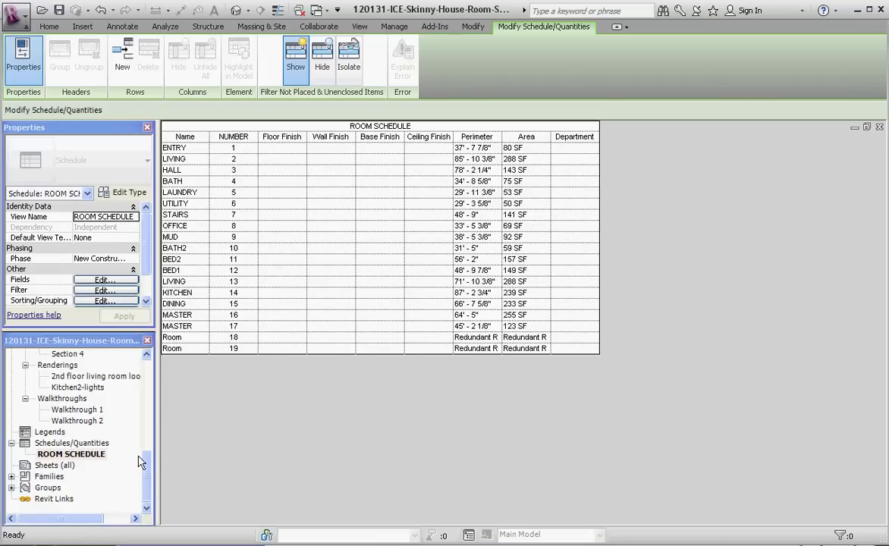
{"action": "left_click", "coordinate": [359, 26]}
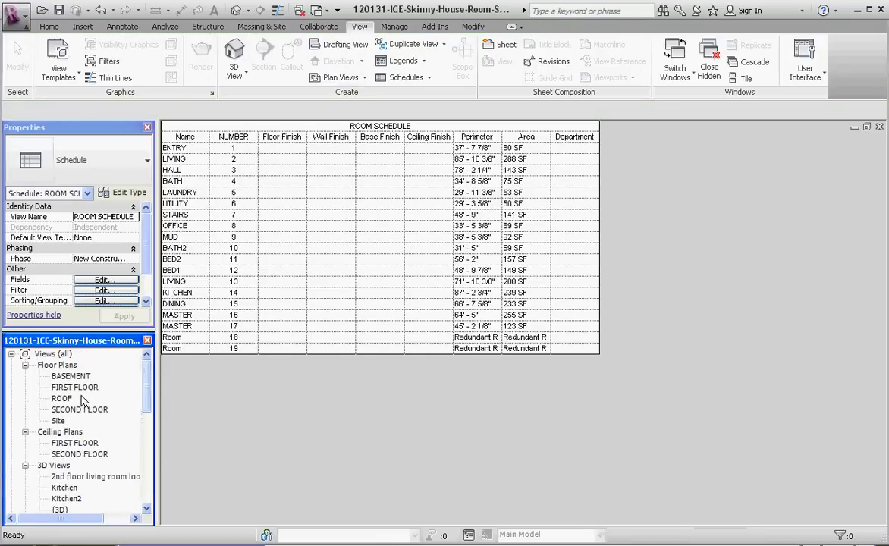
Switch back to the FIRST FLOOR plan, zoomed out with nothing selected.
{"action": "double_click", "coordinate": [74, 387]}
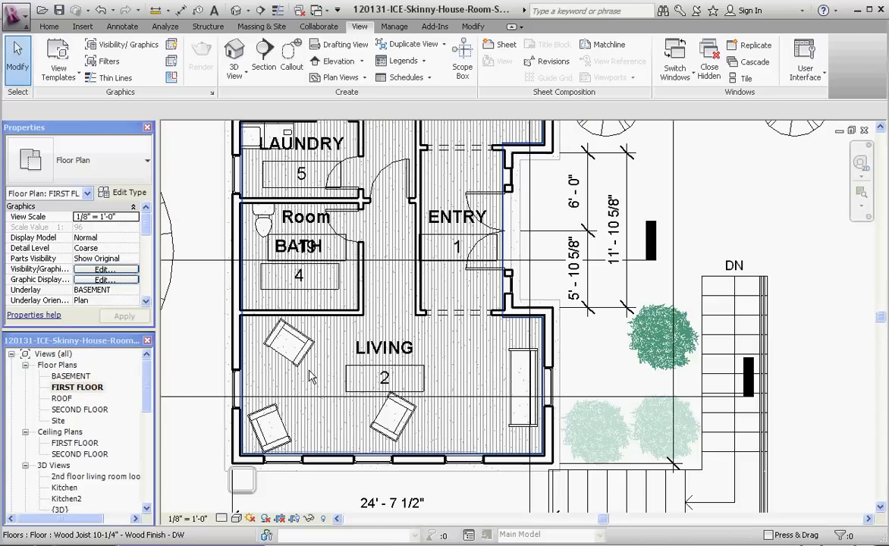
{"action": "scroll", "scroll_direction": "down", "scroll_amount": 3}
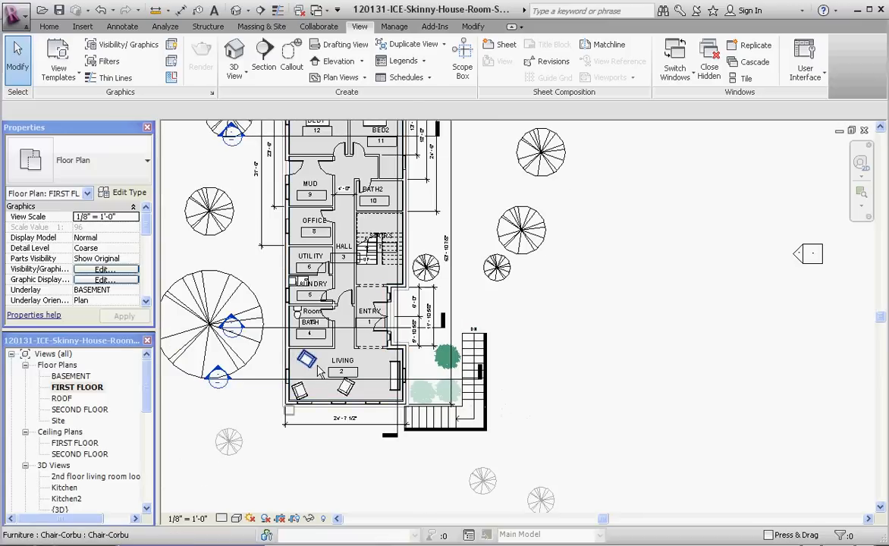
{"action": "left_click", "coordinate": [341, 364]}
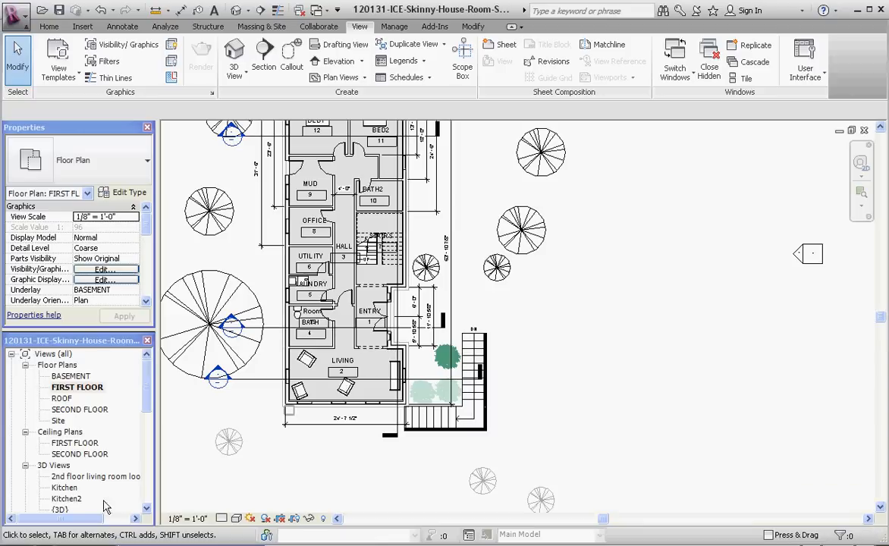
{"action": "scroll", "scroll_direction": "down", "scroll_amount": 3}
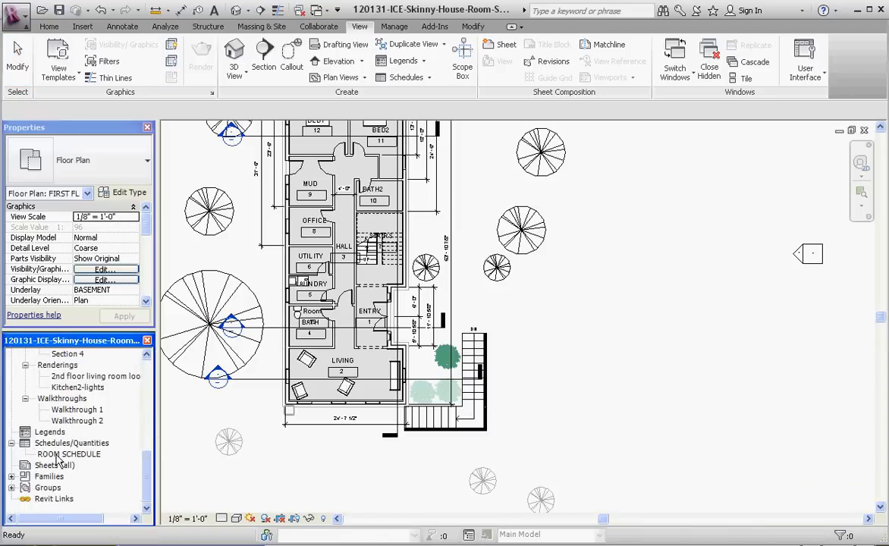
Delete the unplaced Room 18 row from the room schedule.
{"action": "double_click", "coordinate": [69, 454]}
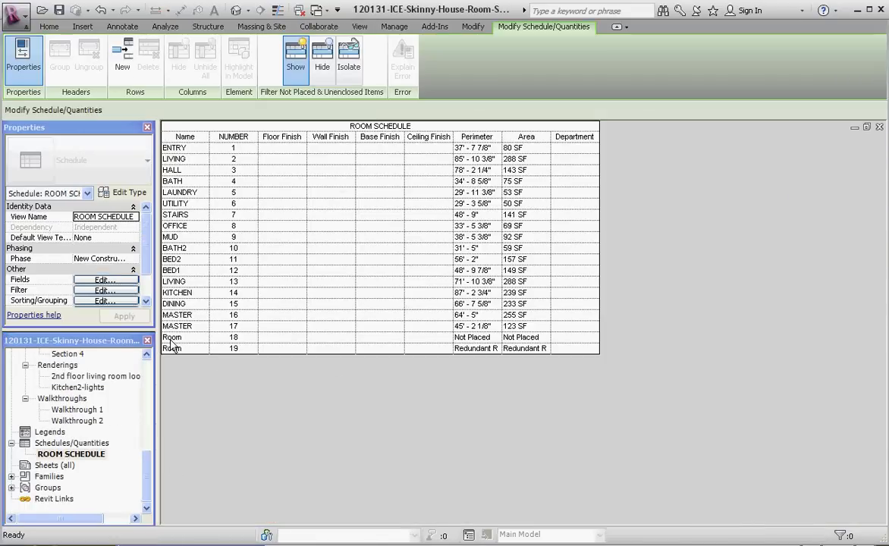
{"action": "mouse_move", "coordinate": [222, 337]}
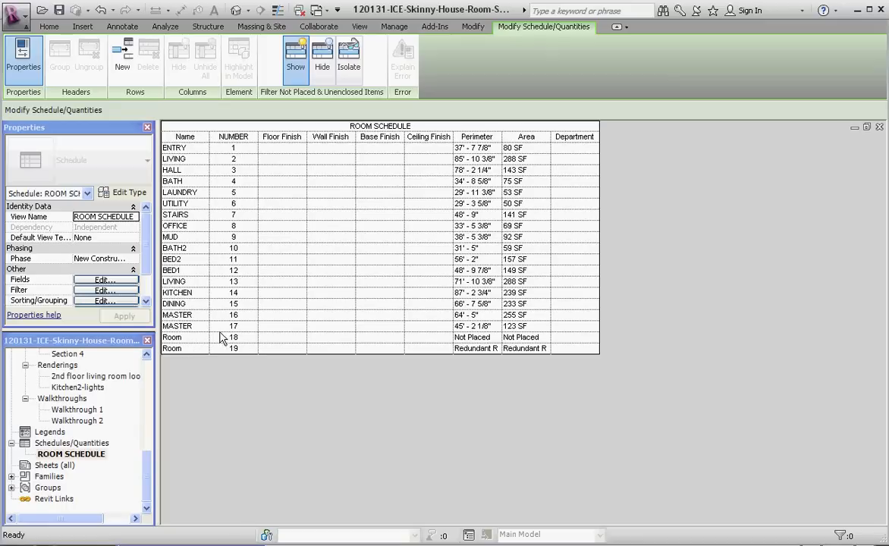
{"action": "mouse_move", "coordinate": [478, 342]}
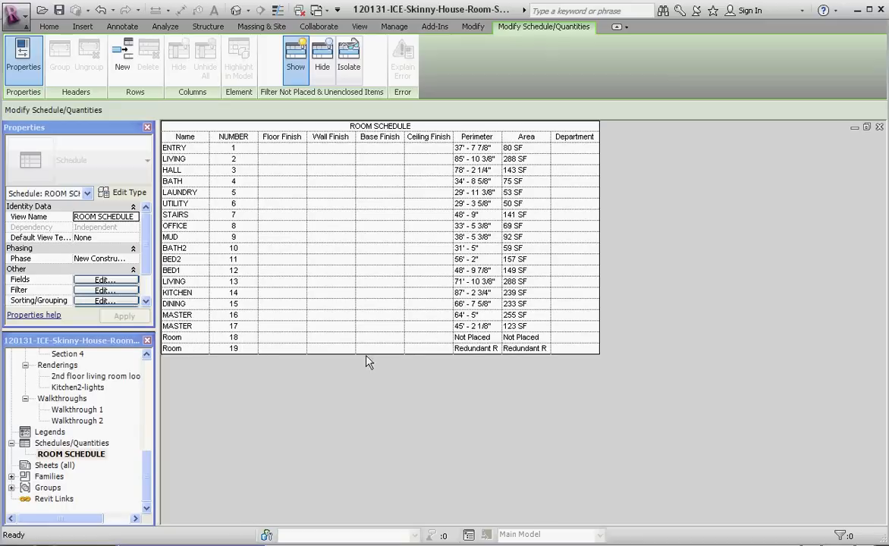
{"action": "left_click", "coordinate": [282, 336]}
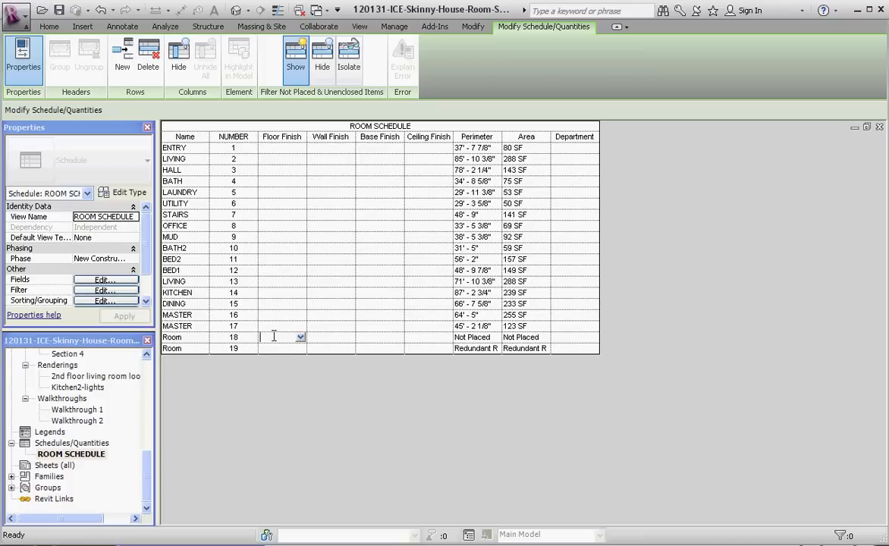
{"action": "right_click", "coordinate": [234, 337]}
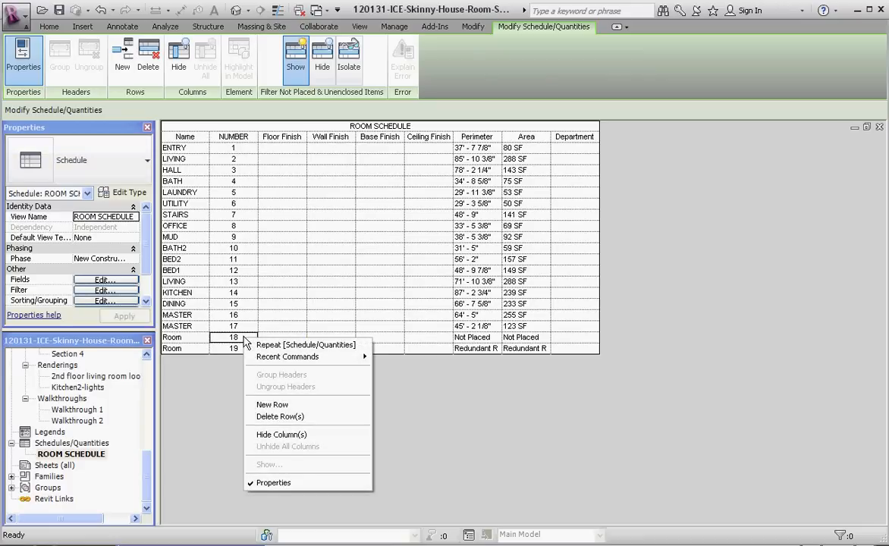
{"action": "mouse_move", "coordinate": [379, 307]}
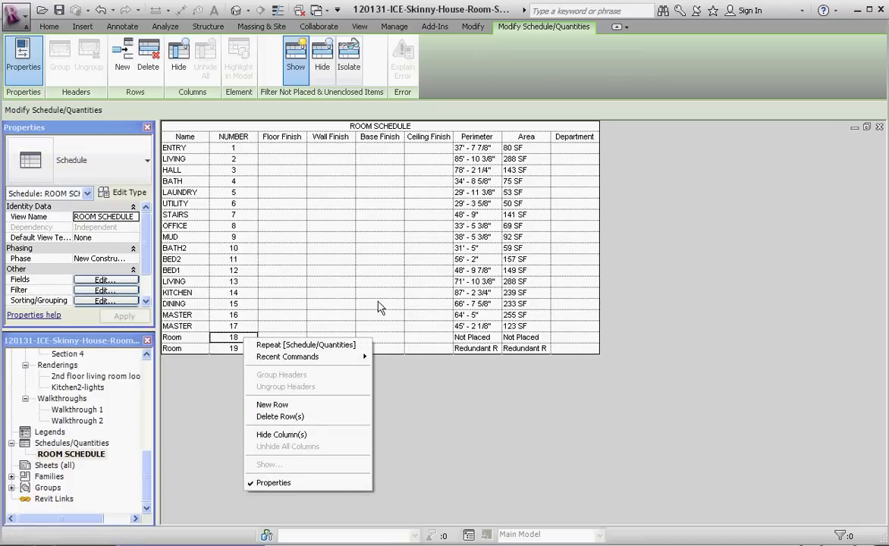
{"action": "mouse_move", "coordinate": [149, 55]}
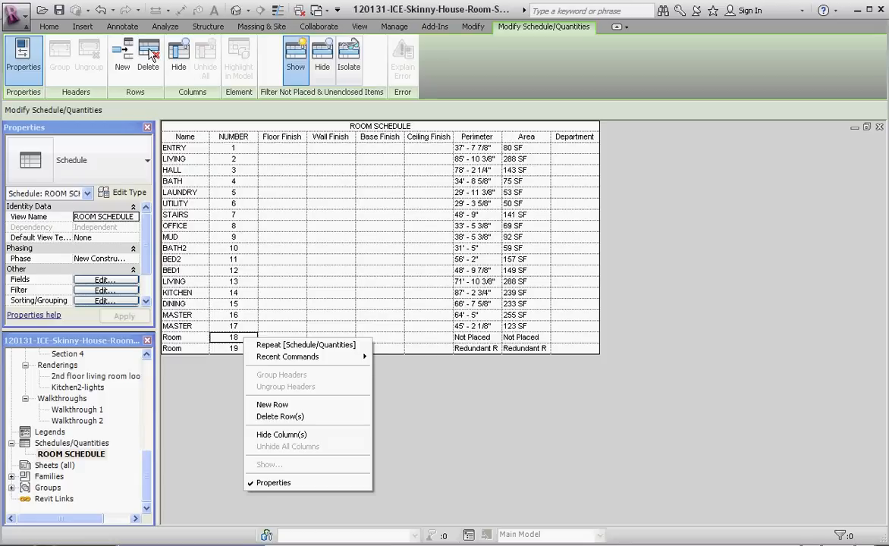
{"action": "left_click", "coordinate": [280, 416]}
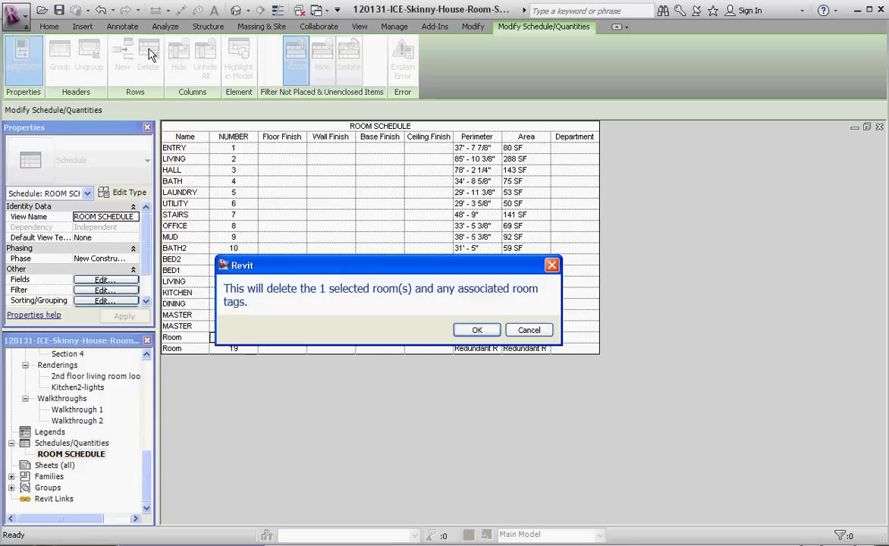
{"action": "left_click", "coordinate": [476, 329]}
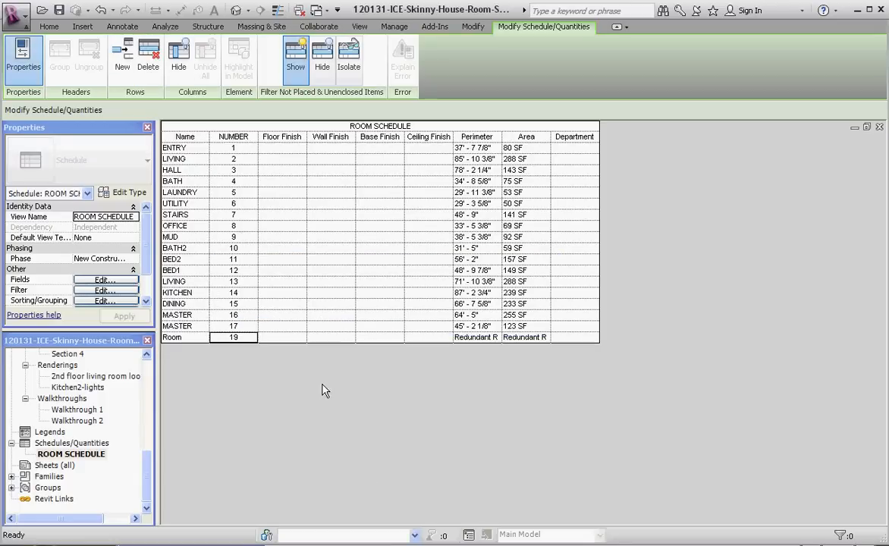
Delete the unplaced Room 19 row so the schedule ends at MASTER 17.
{"action": "right_click", "coordinate": [234, 336]}
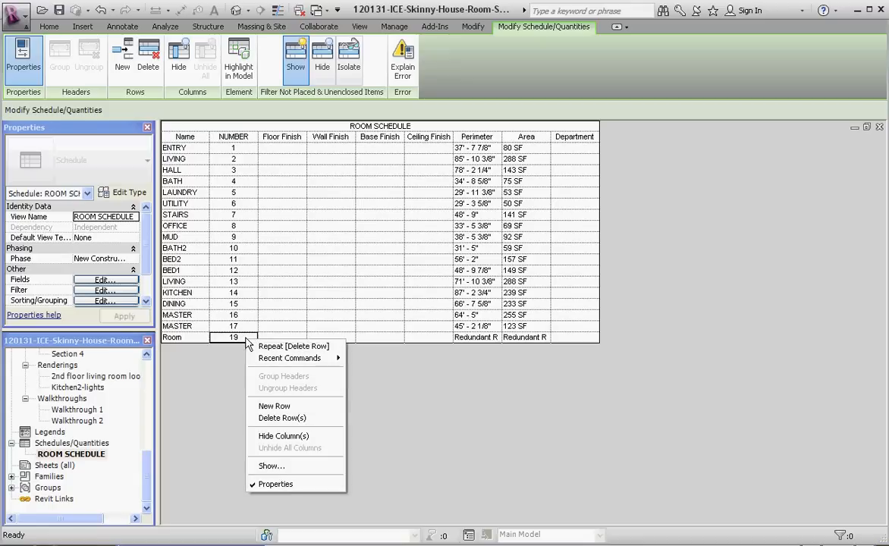
{"action": "left_click", "coordinate": [282, 419]}
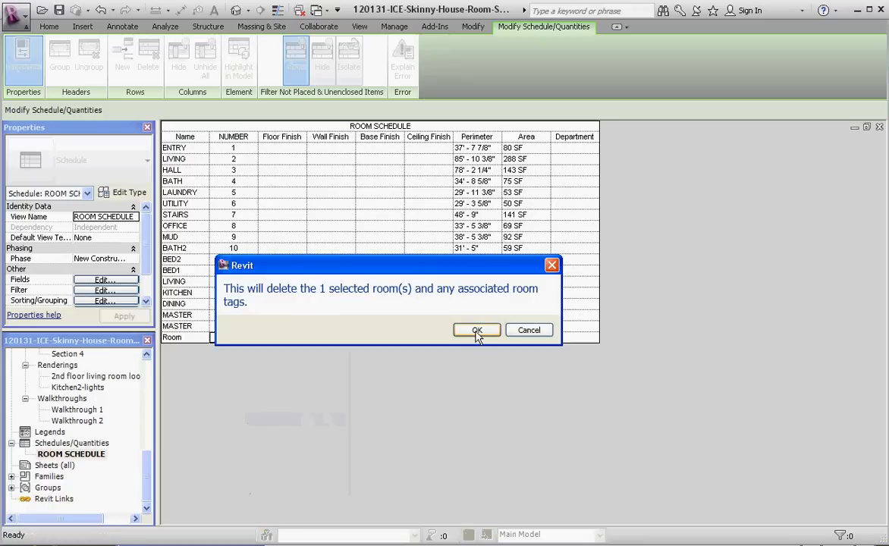
{"action": "left_click", "coordinate": [476, 331]}
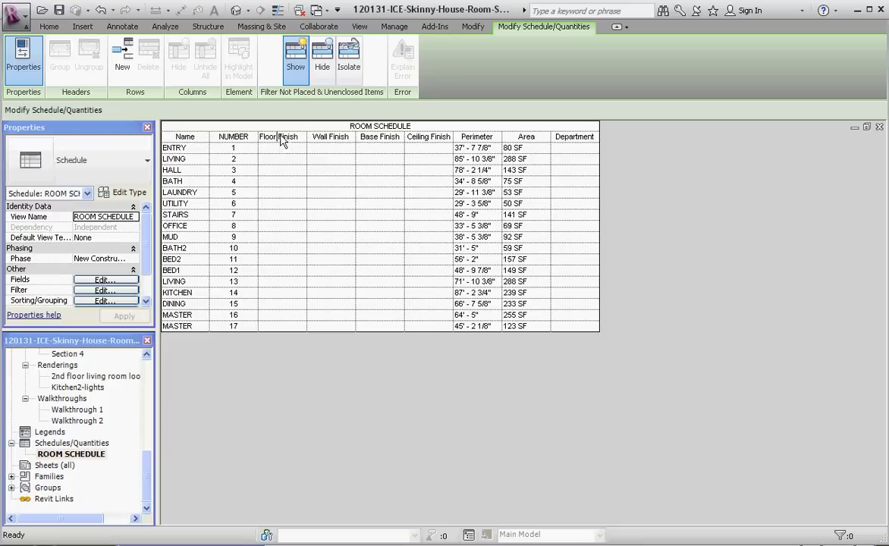
Rename the column headers to FLOOR FINISH and WALL FINISH in capitals.
{"action": "left_click", "coordinate": [280, 137]}
{"action": "type", "text": "FLOOR FINIS"}
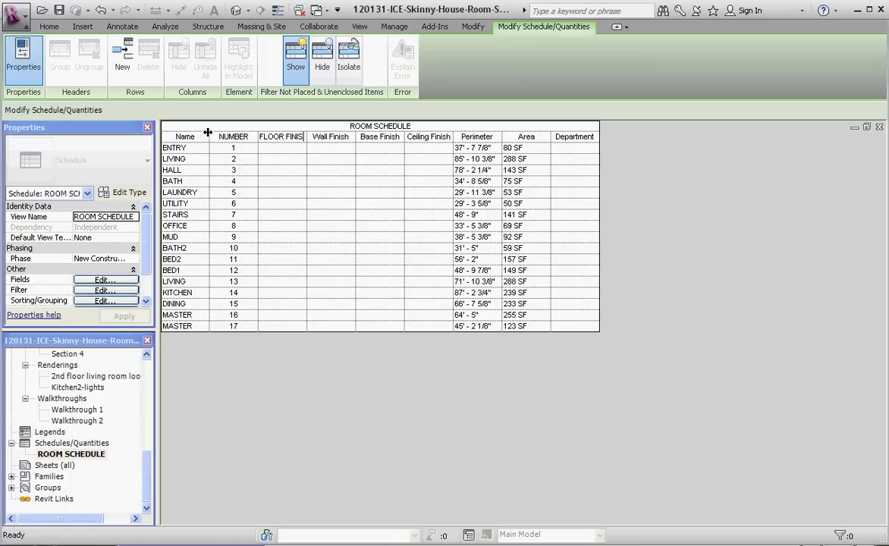
{"action": "left_click", "coordinate": [331, 159]}
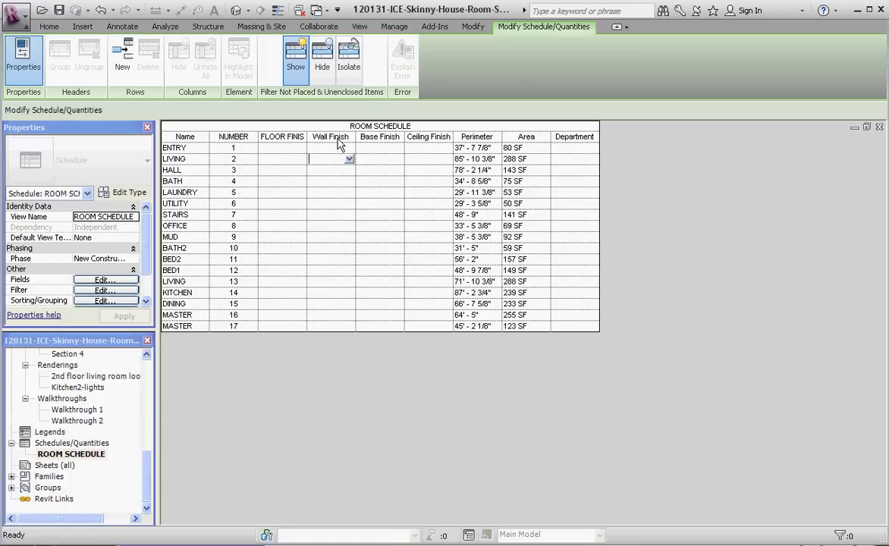
{"action": "left_click", "coordinate": [331, 136]}
{"action": "type", "text": "WALL FINISH"}
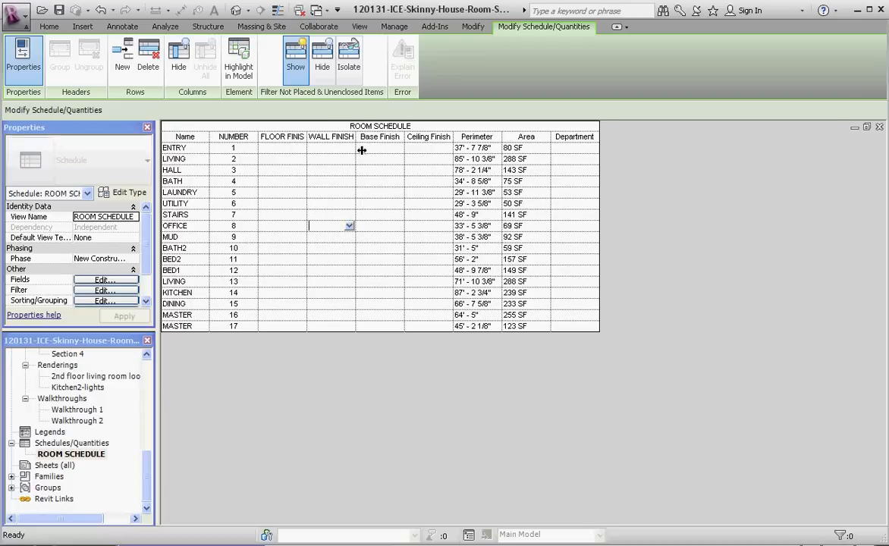
Begin entering WALL PAPER as ENTRY's wall finish.
{"action": "left_click", "coordinate": [331, 147]}
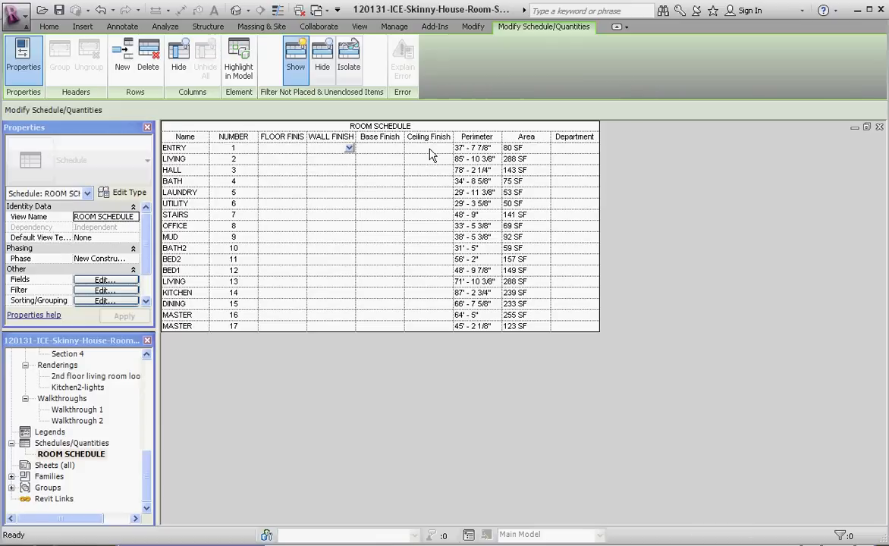
{"action": "type", "text": "WALL PA"}
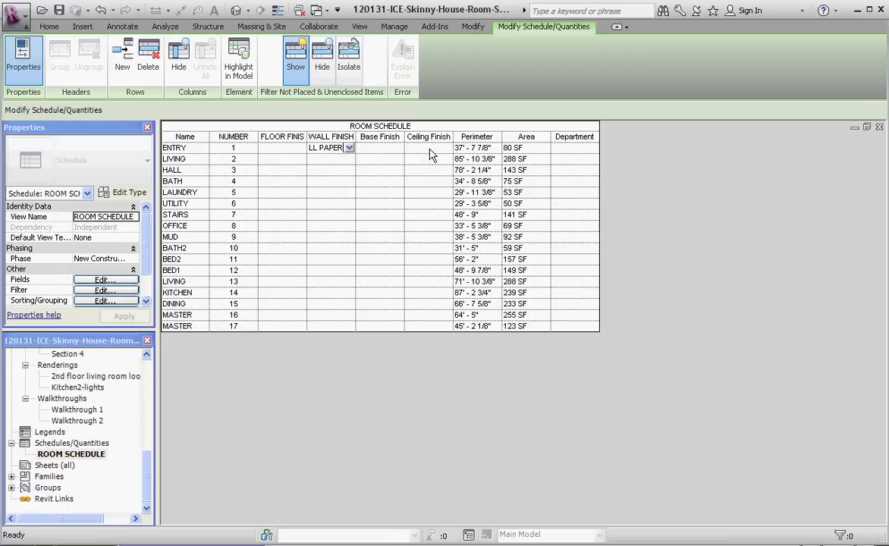
{"action": "mouse_move", "coordinate": [318, 144]}
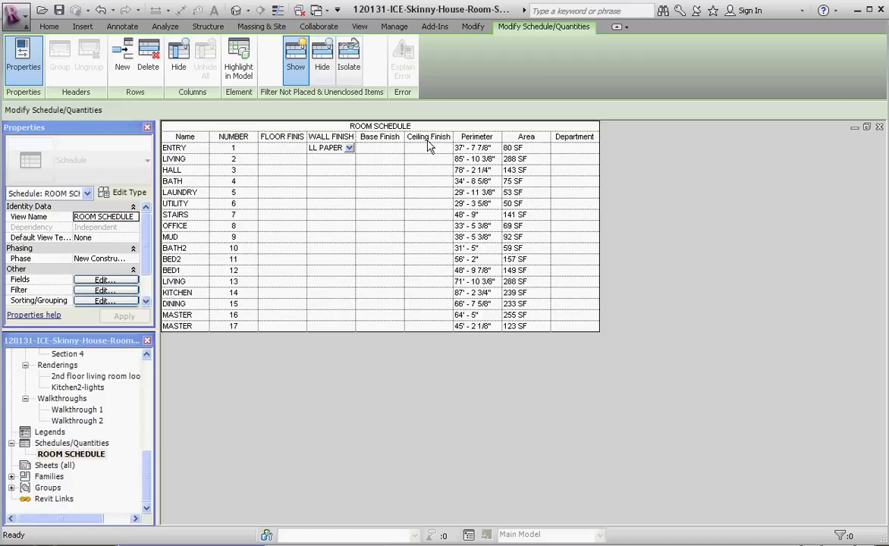
{"action": "mouse_move", "coordinate": [336, 182]}
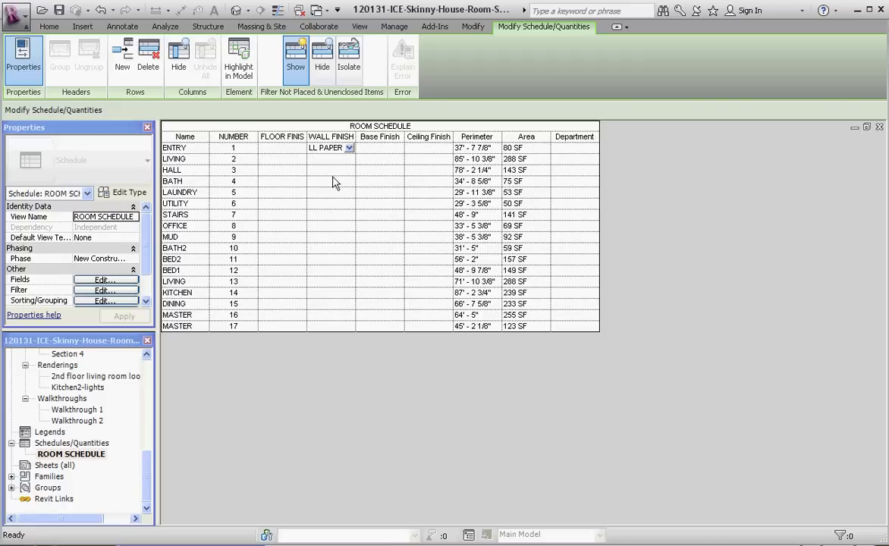
{"action": "mouse_move", "coordinate": [395, 157]}
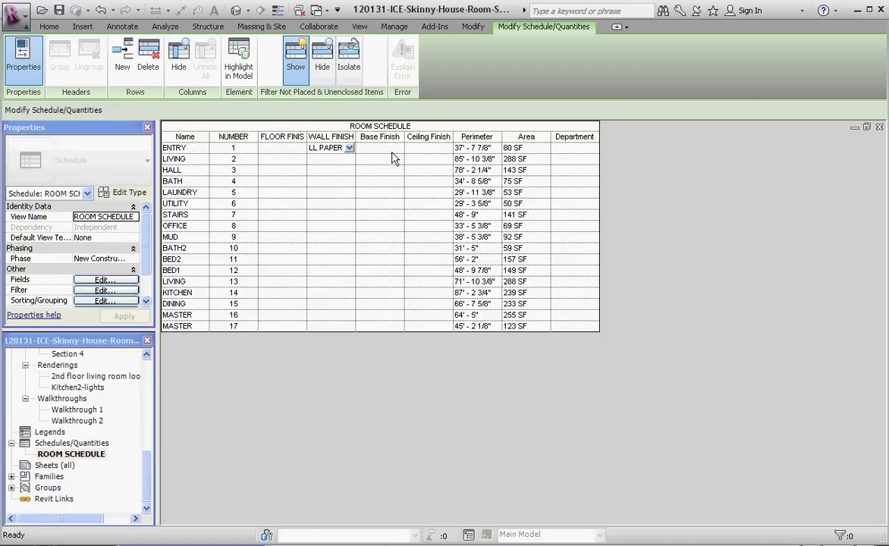